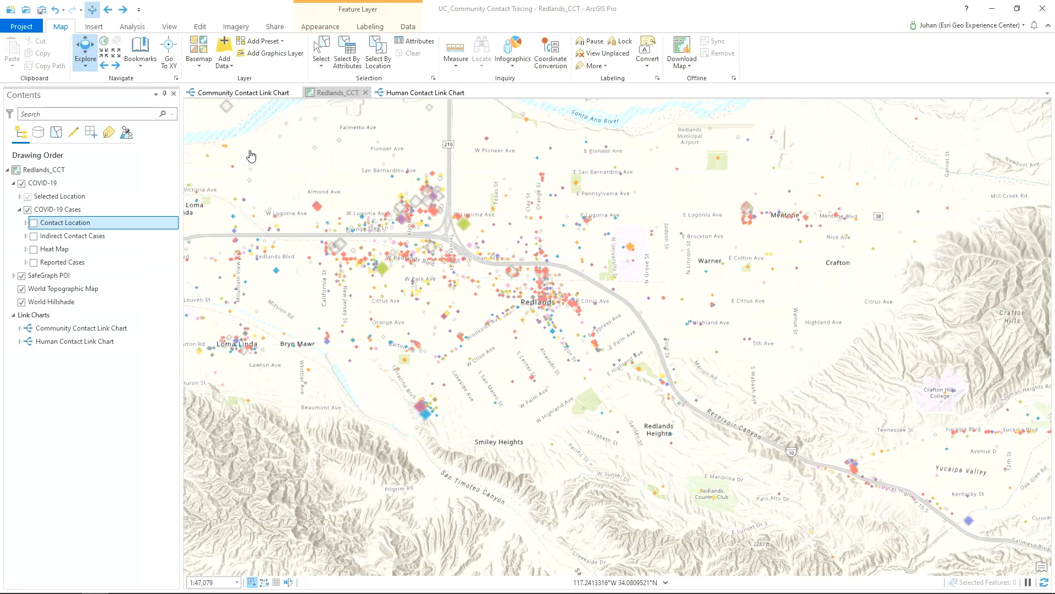
{"action": "mouse_move", "coordinate": [284, 107]}
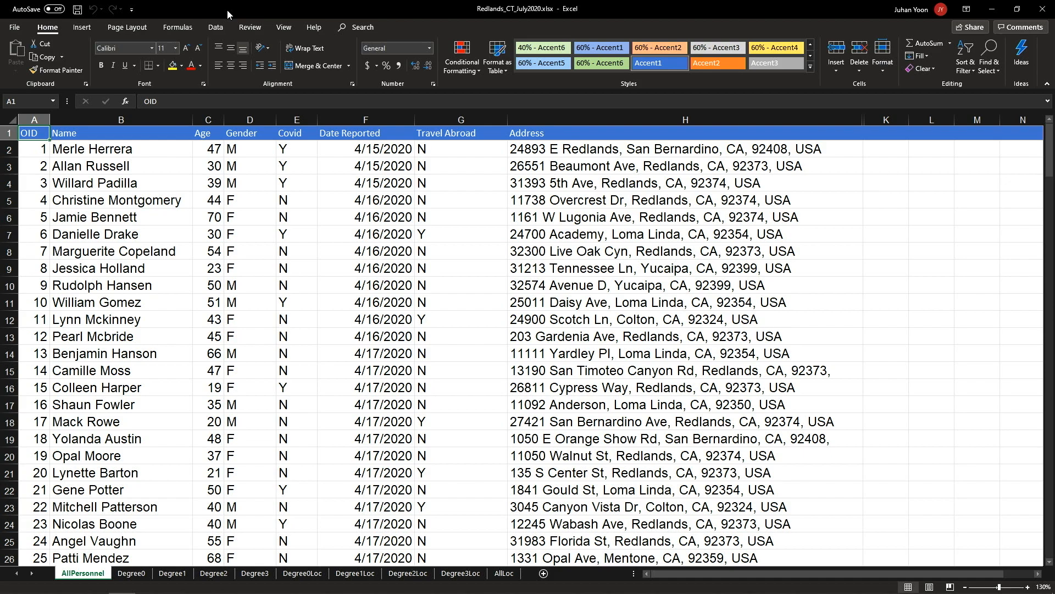
{"action": "mouse_move", "coordinate": [234, 13]}
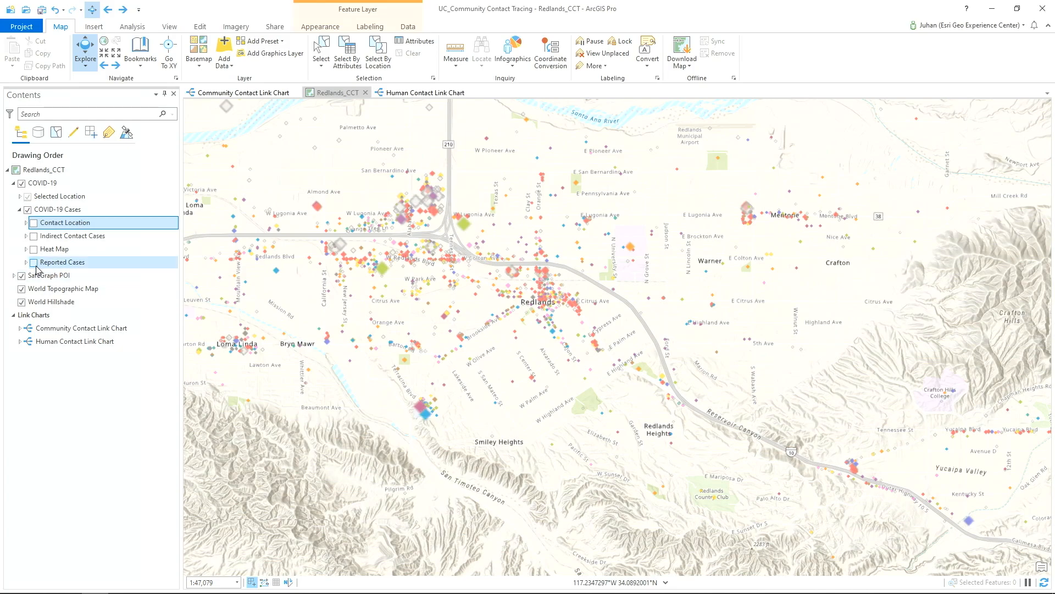
- Turn on the Reported Cases layer so red case points and numbered contact circles appear across Redlands
{"action": "left_click", "coordinate": [32, 262]}
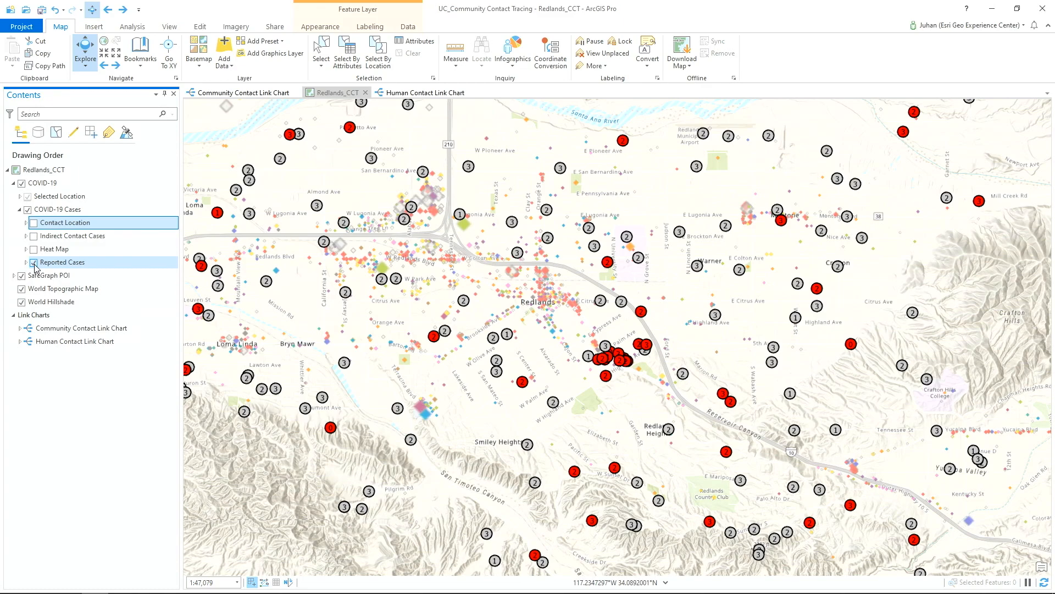
{"action": "mouse_move", "coordinate": [53, 250]}
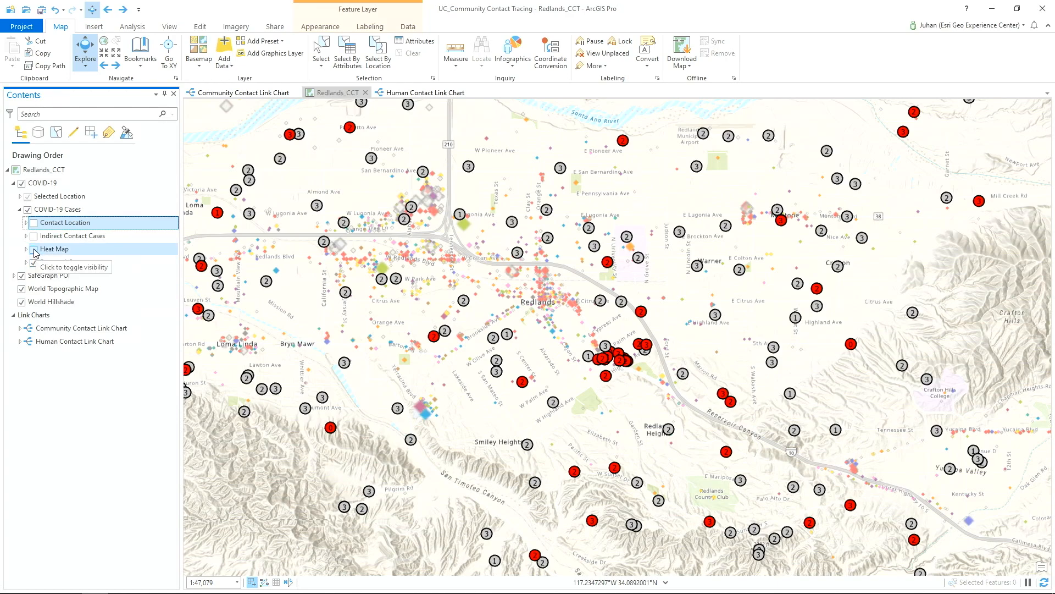
- View the case heat map, return to Reported Cases, then bring up the Human Contact Link Chart with its layout choices
{"action": "left_click", "coordinate": [32, 249]}
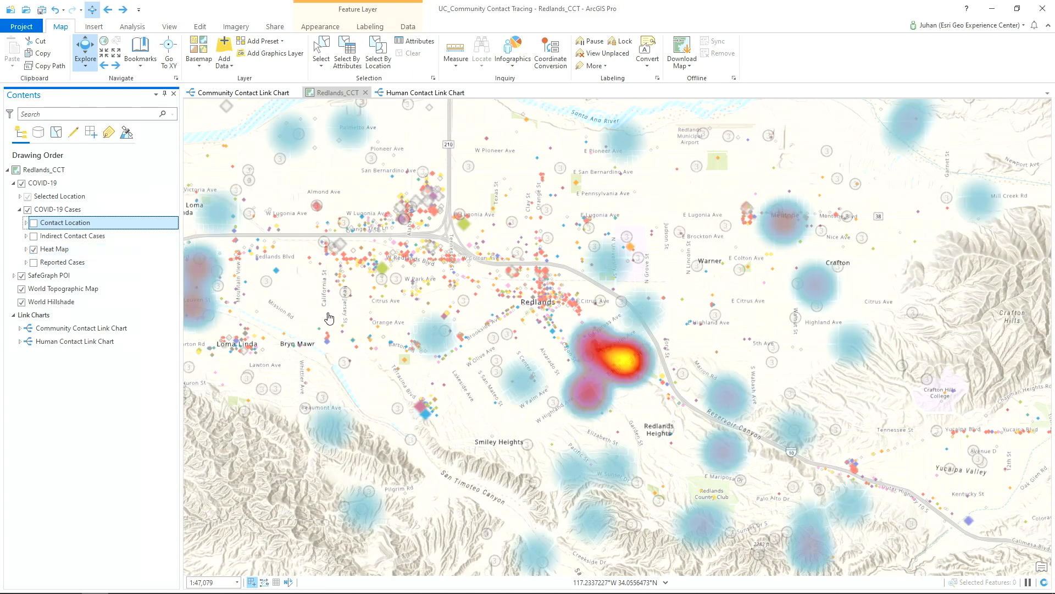
{"action": "mouse_move", "coordinate": [625, 396]}
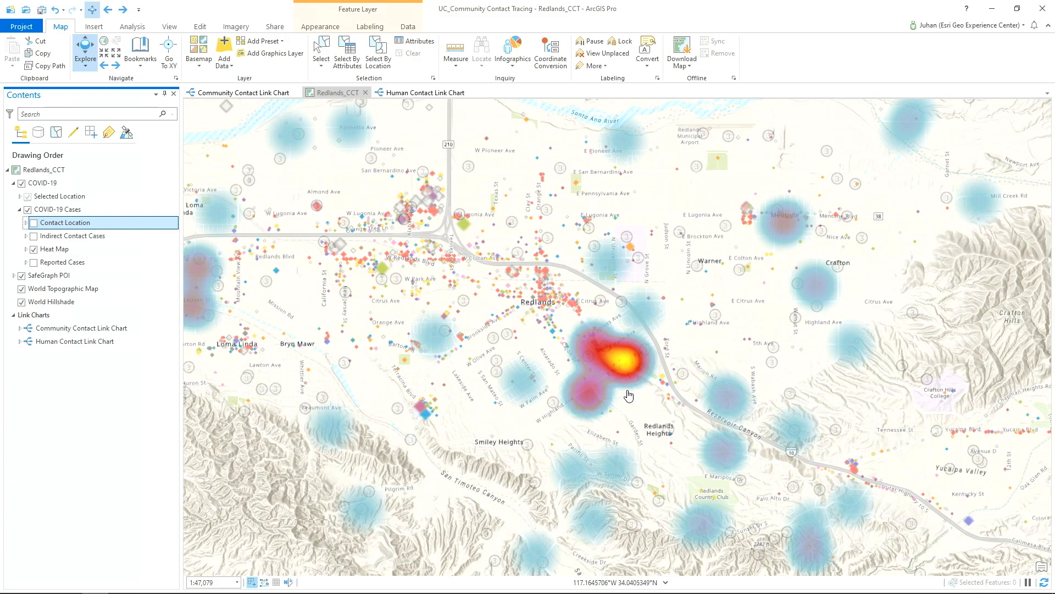
{"action": "mouse_move", "coordinate": [551, 329]}
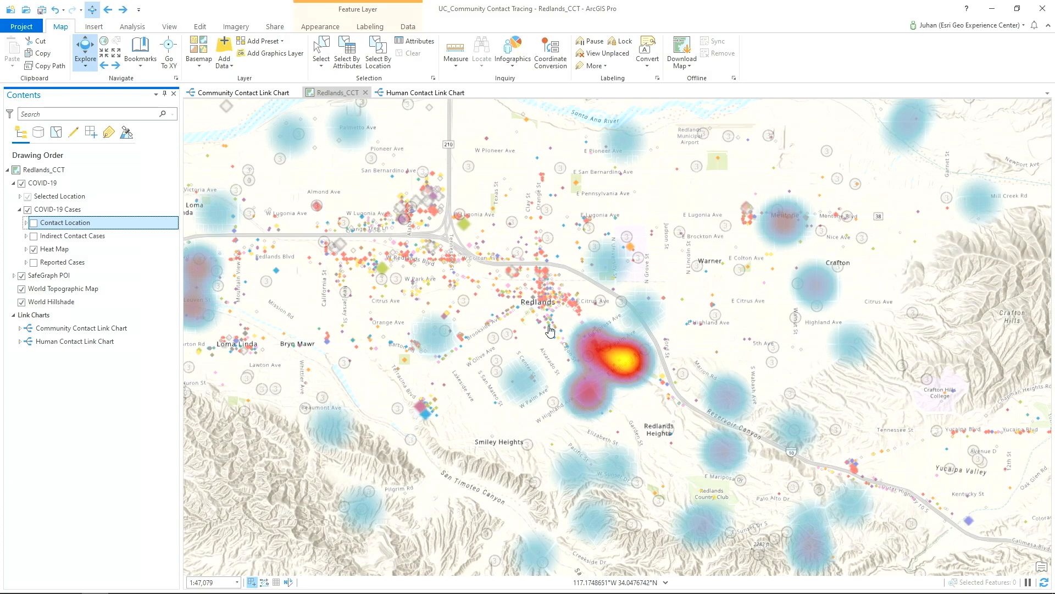
{"action": "left_click", "coordinate": [32, 262]}
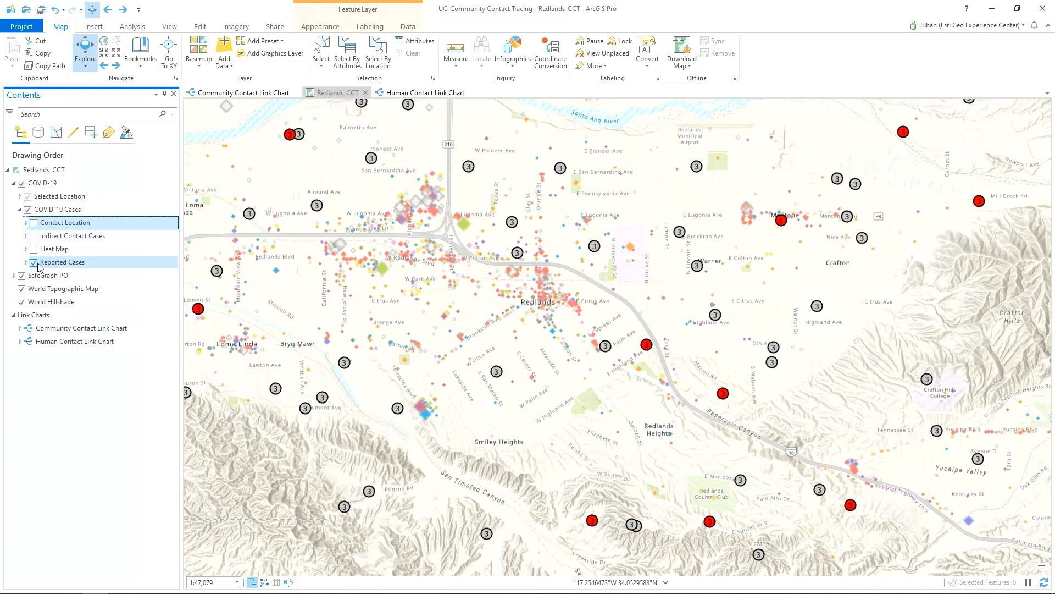
{"action": "left_click", "coordinate": [427, 92]}
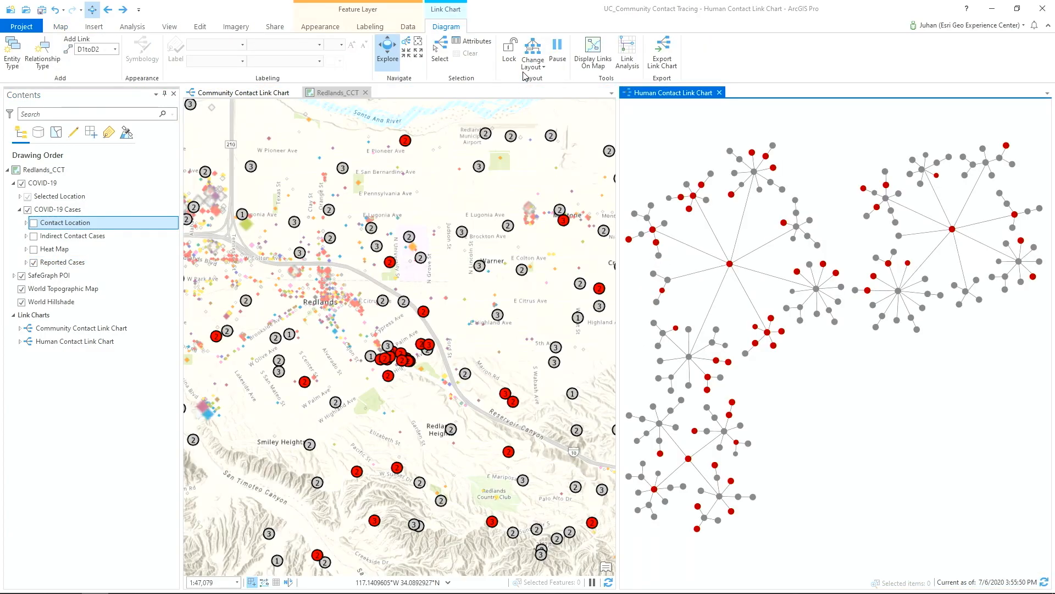
{"action": "left_click", "coordinate": [533, 54]}
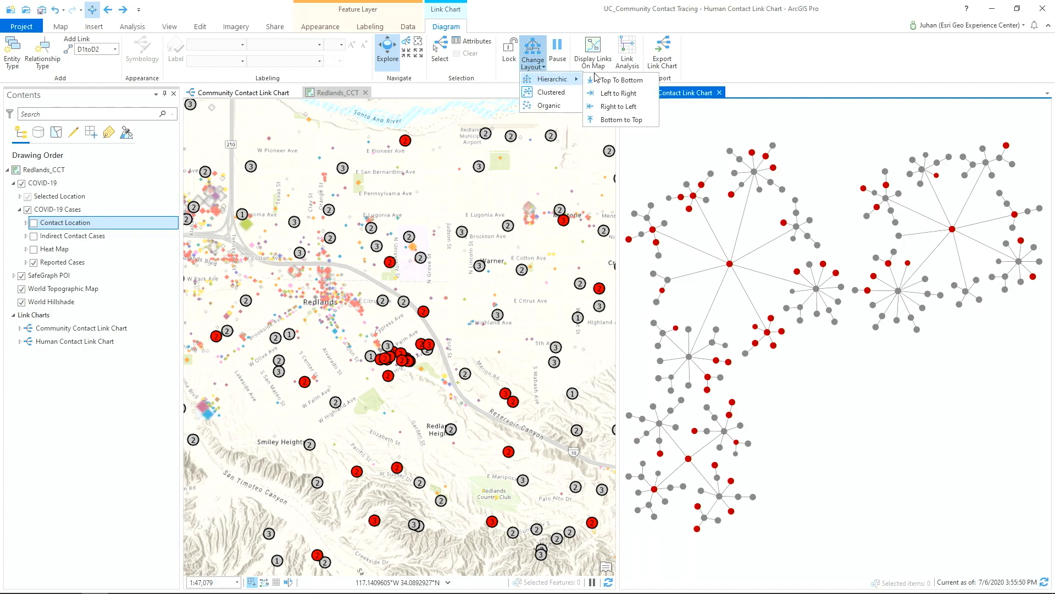
- Rearrange the Human Contact Link Chart into a Hierarchic tree branching from cases to numbered contacts
{"action": "left_click", "coordinate": [616, 92]}
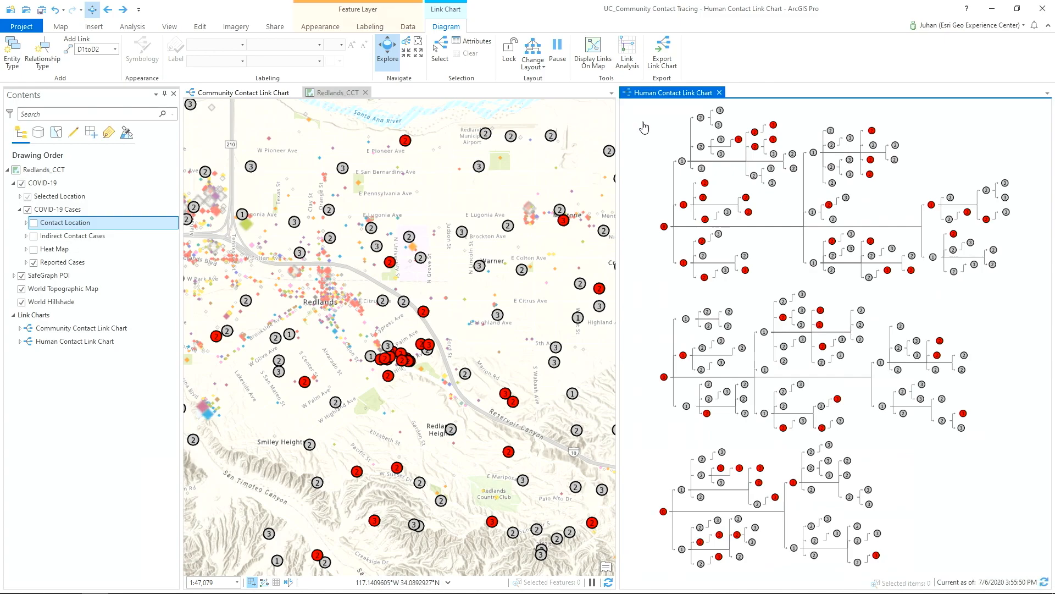
{"action": "mouse_move", "coordinate": [644, 128]}
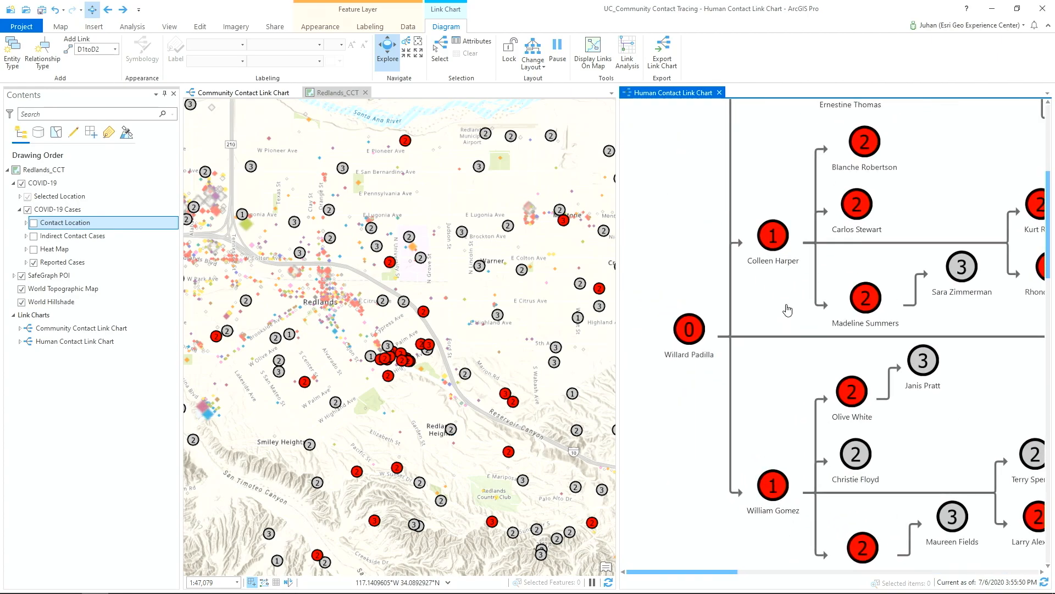
{"action": "mouse_move", "coordinate": [764, 278]}
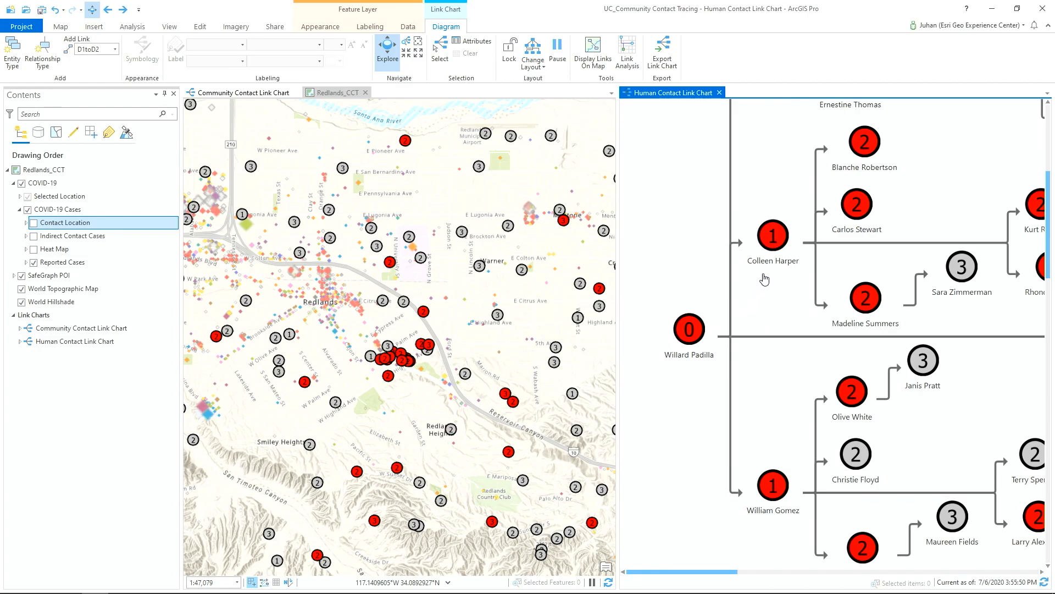
{"action": "mouse_move", "coordinate": [874, 330]}
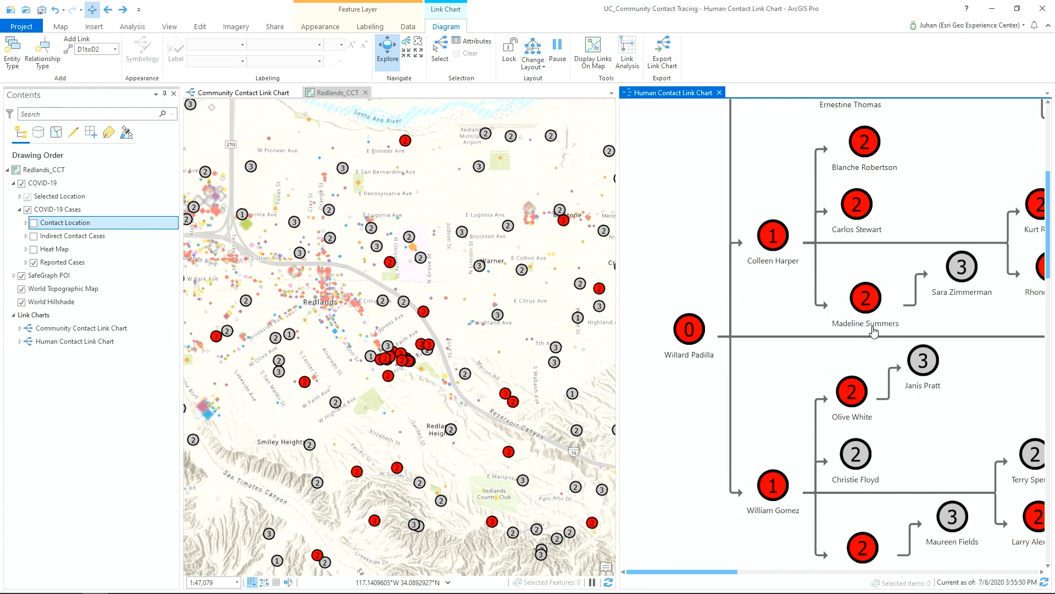
{"action": "mouse_move", "coordinate": [971, 323]}
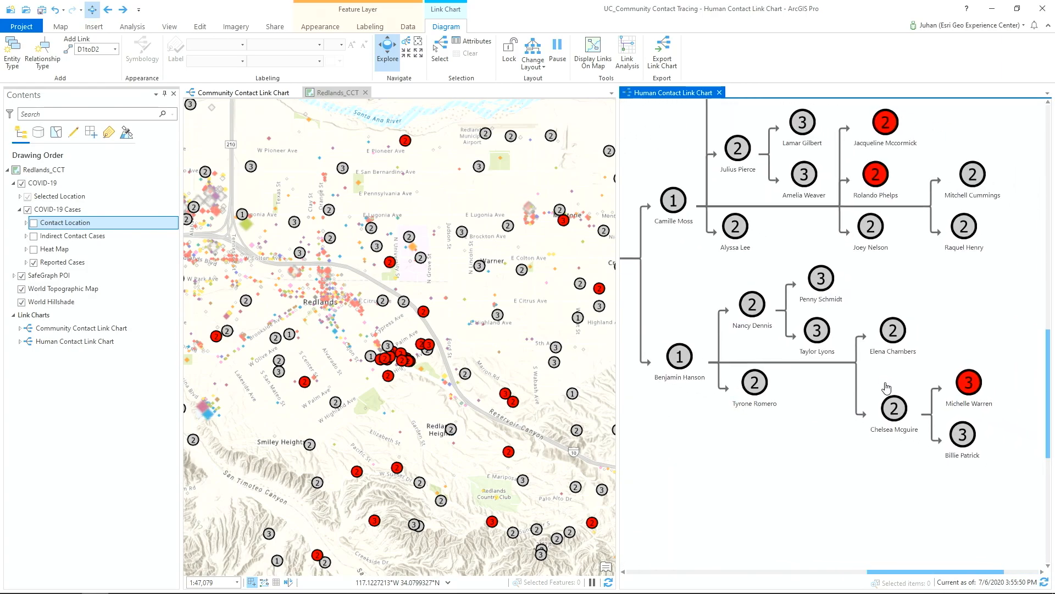
{"action": "mouse_move", "coordinate": [985, 410]}
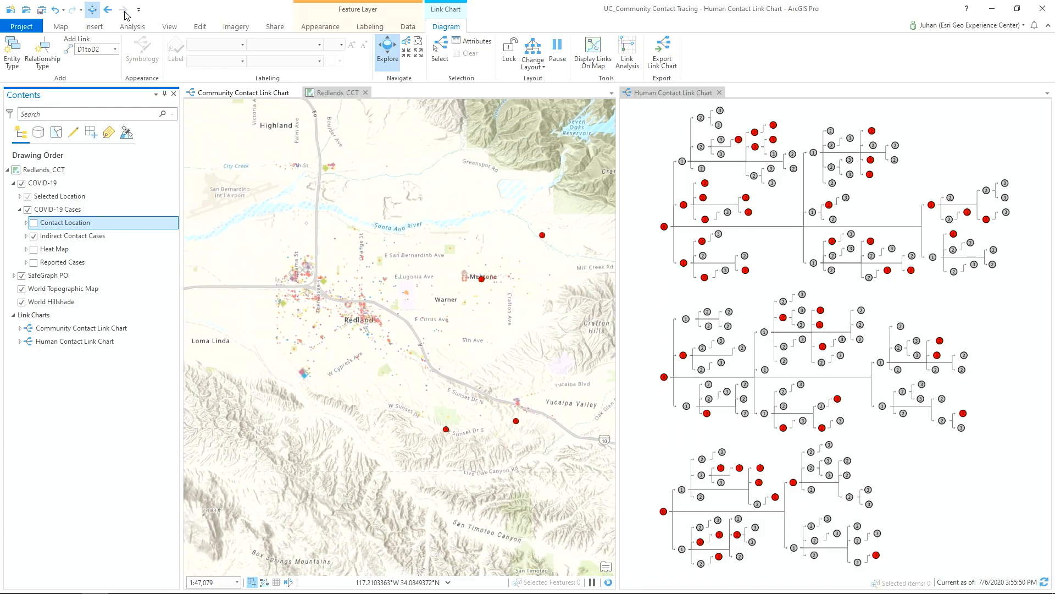
- Zoom the community contact map out and turn on the Contact Location pins beside the indirect contact cases
{"action": "scroll", "scroll_direction": "down", "scroll_amount": 3}
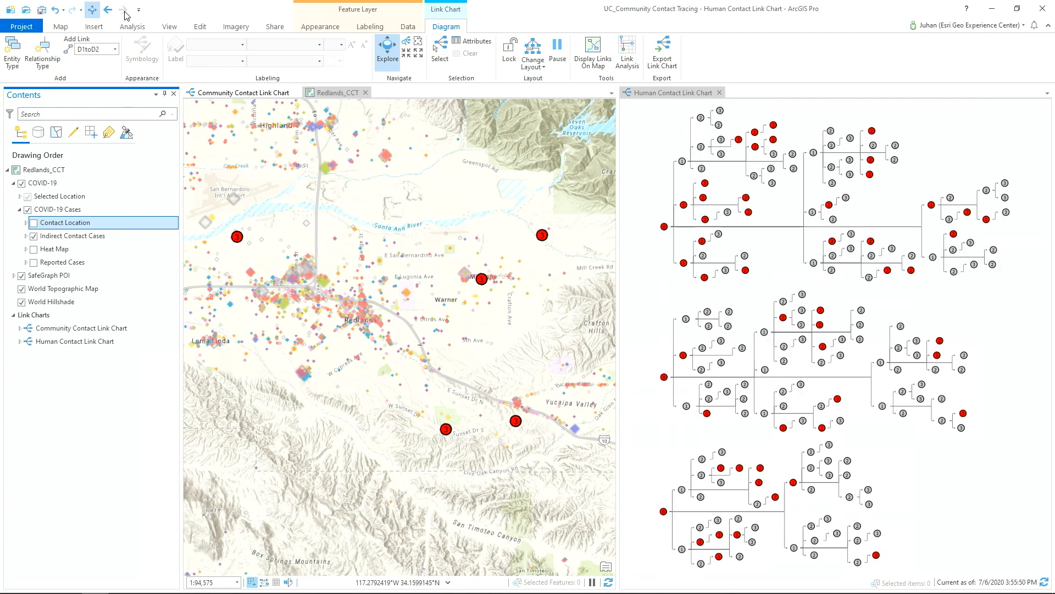
{"action": "mouse_move", "coordinate": [32, 226]}
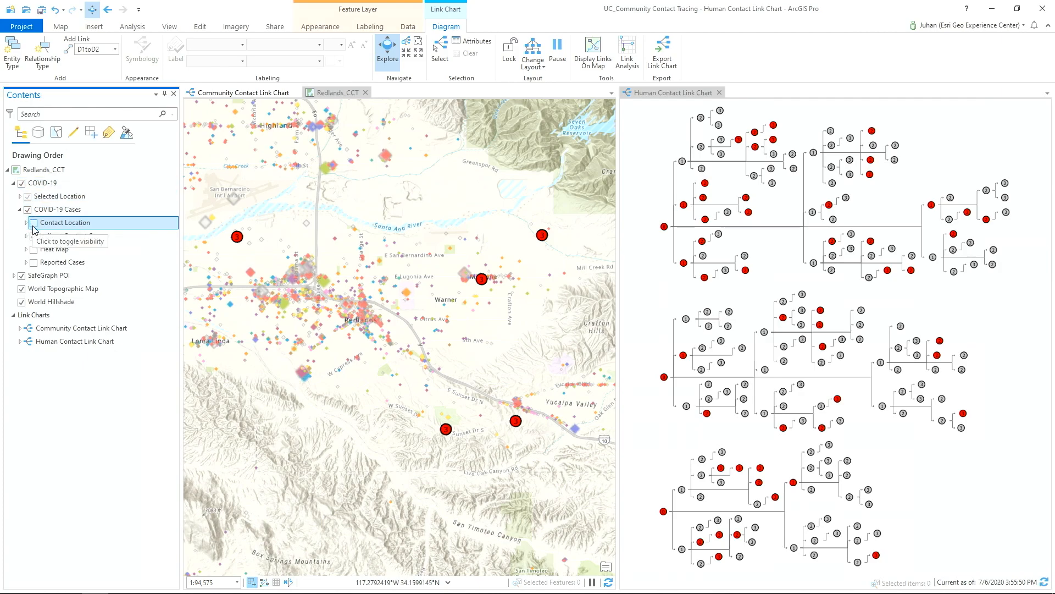
{"action": "left_click", "coordinate": [33, 235]}
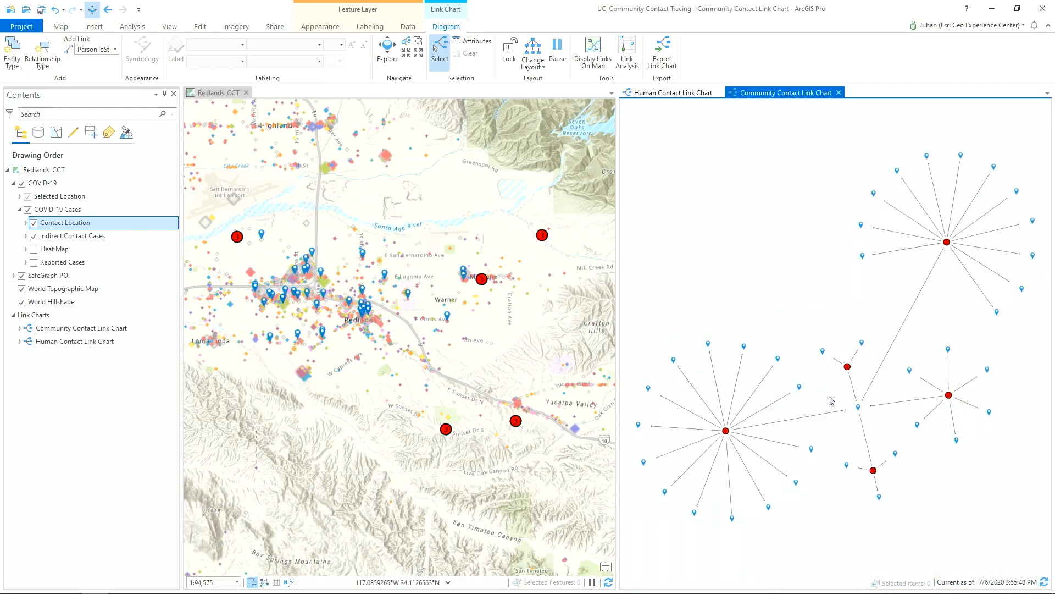
- Select the shared business node in the Community Contact Link Chart and display its links across the Redlands map
{"action": "left_click", "coordinate": [858, 406]}
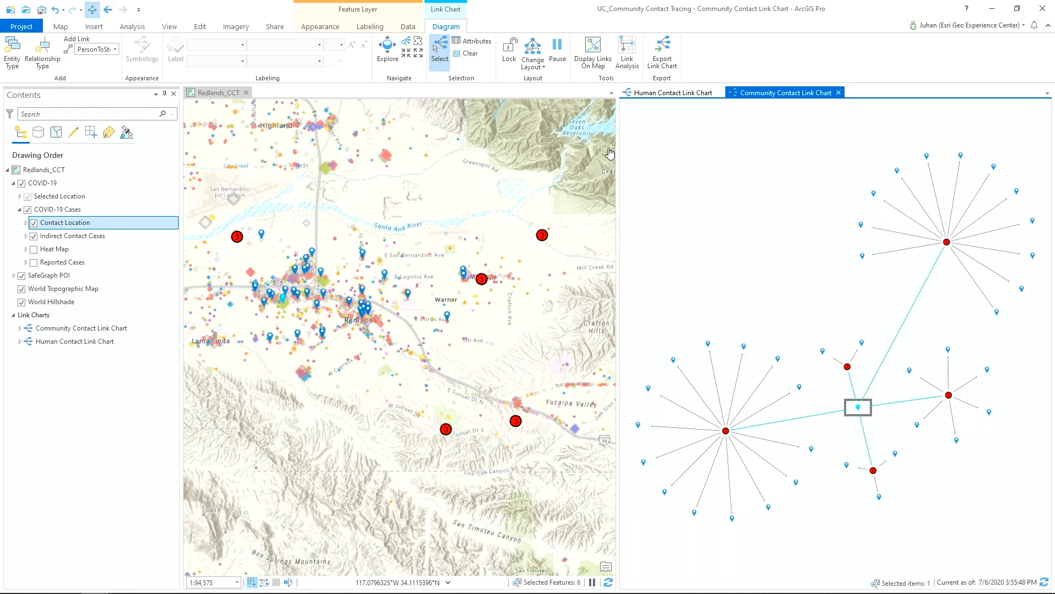
{"action": "left_click", "coordinate": [592, 52]}
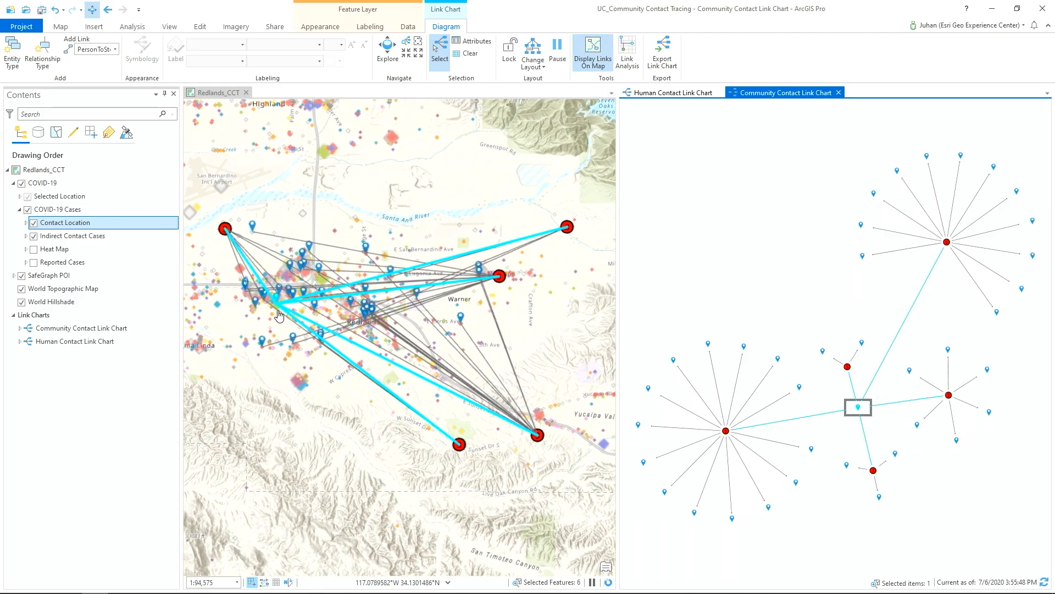